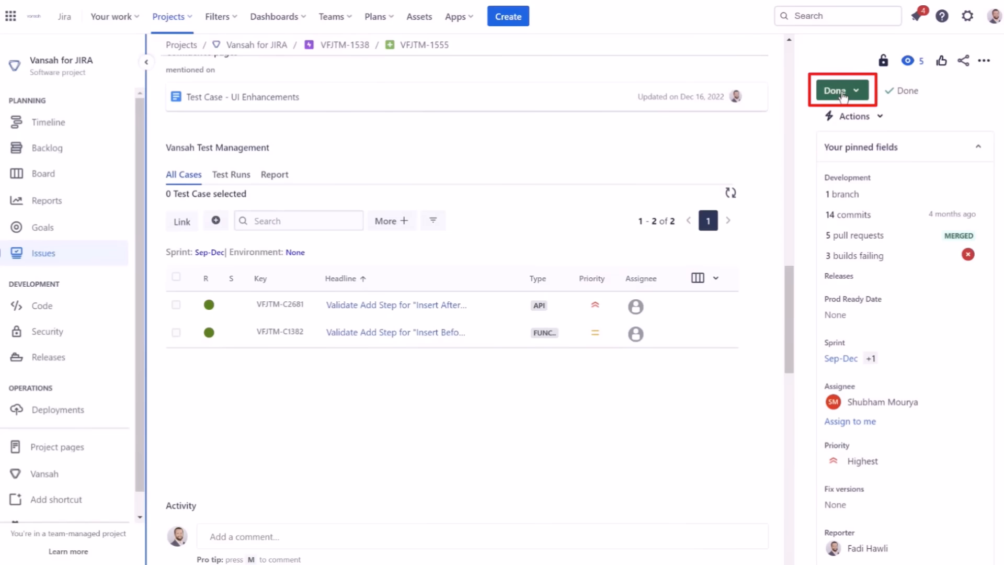
Show the Vansah test report for issue VFJTM-1555 with both test cases 100% passed.
left_click(274, 174)
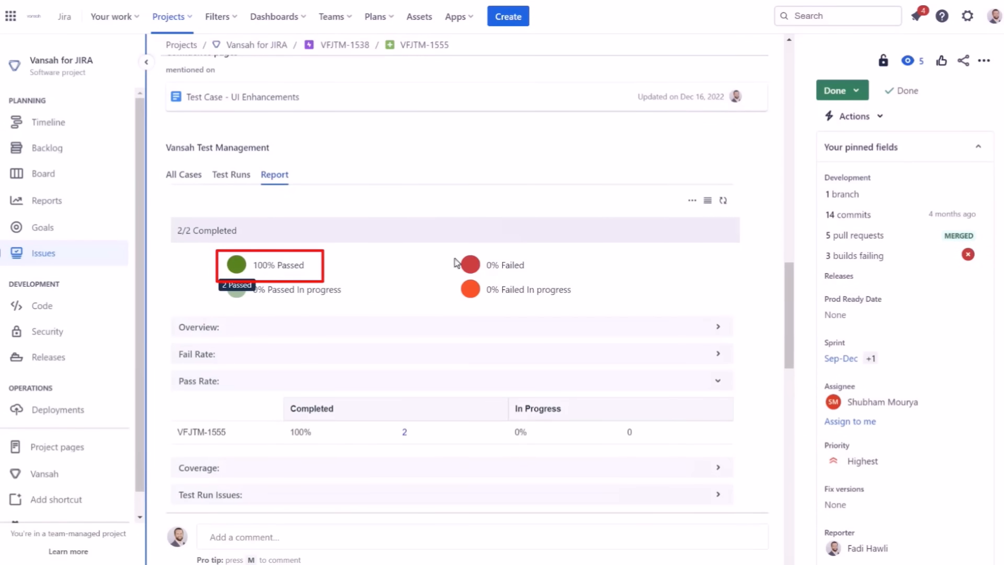
mouse_move(457, 262)
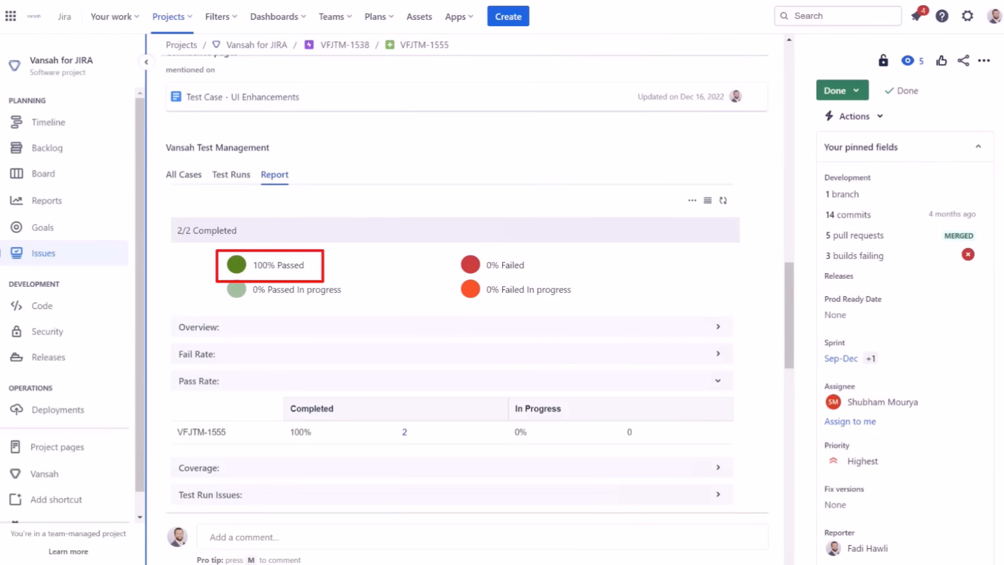
Reach issue SYSTEST-1 'Workflow Validator check' through the Vansah app and its configuration.
left_click(447, 16)
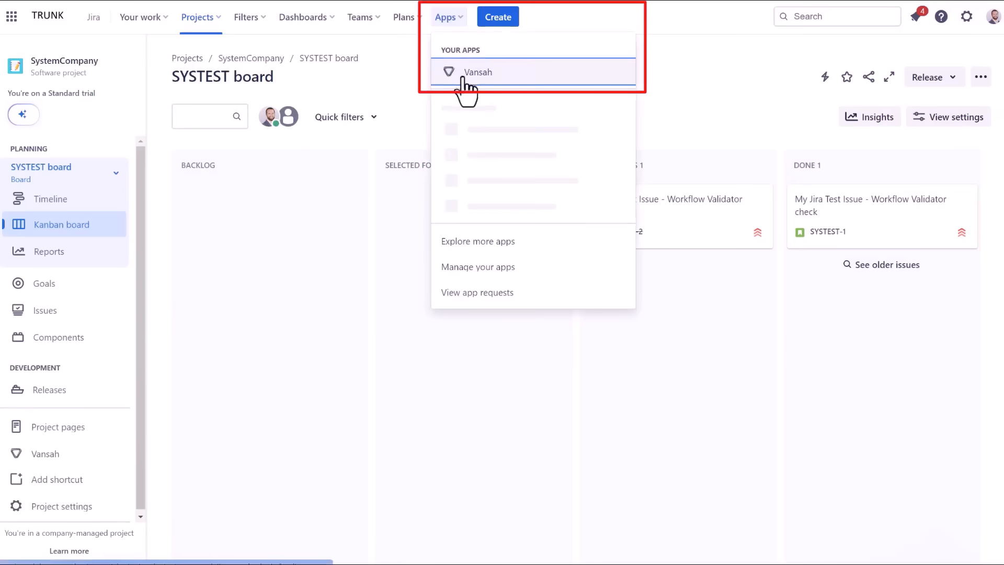
left_click(478, 72)
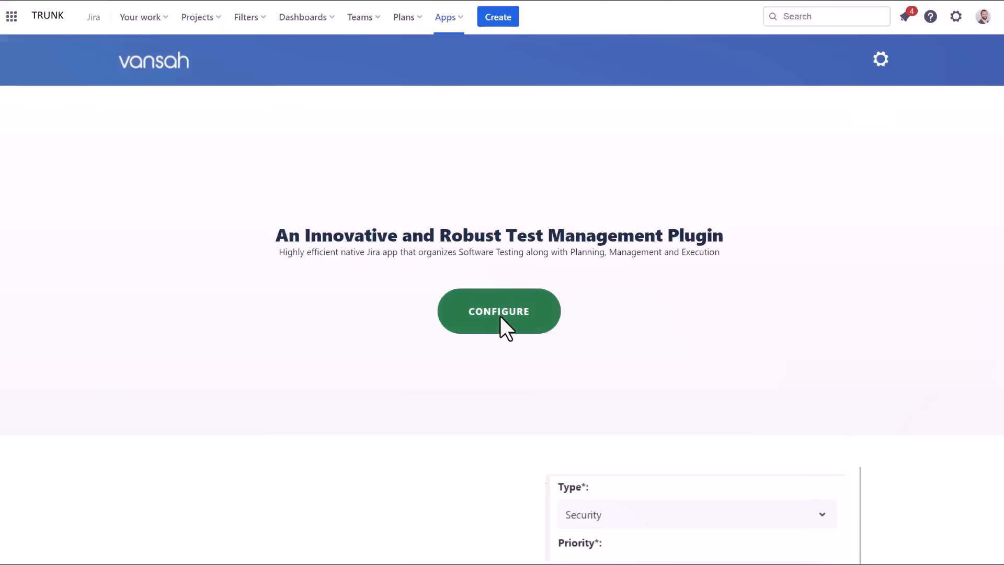
left_click(499, 310)
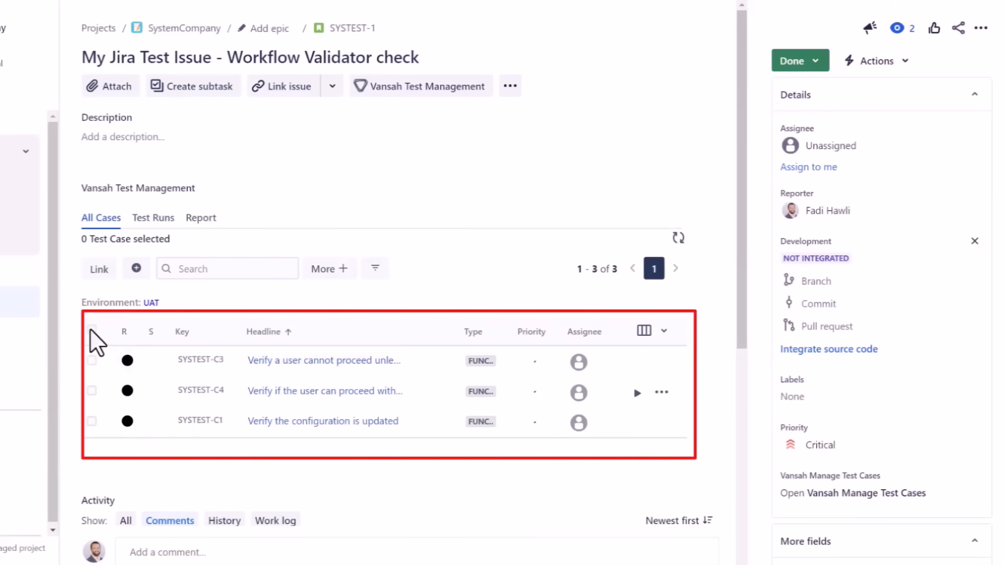
Head toward the Software Simplified Workflow for Project WS from the SYSTEST board.
left_click(201, 217)
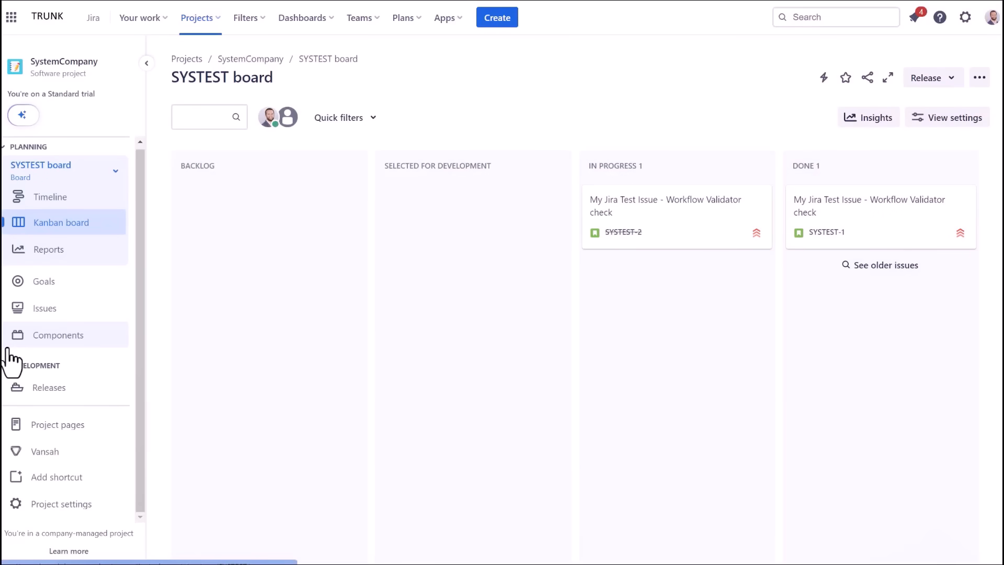
mouse_move(9, 417)
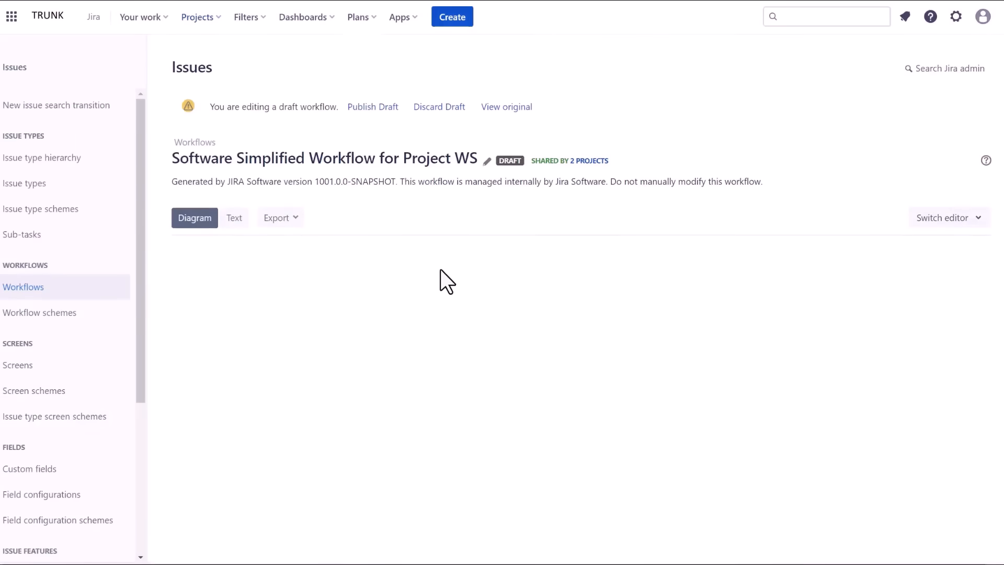
Select the Completed transition (In Progress to Done) and show its empty validators list.
left_click(195, 218)
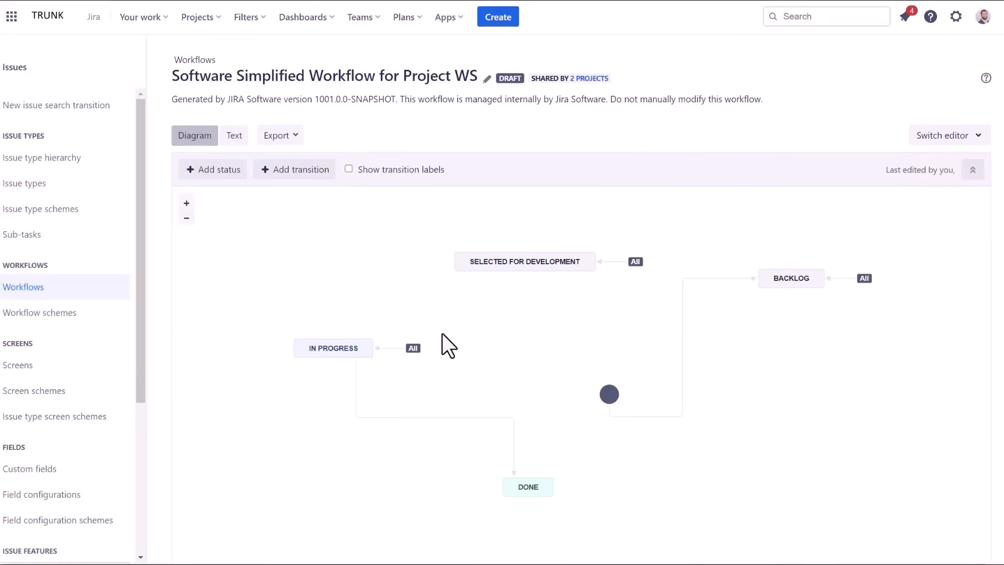
left_click(513, 420)
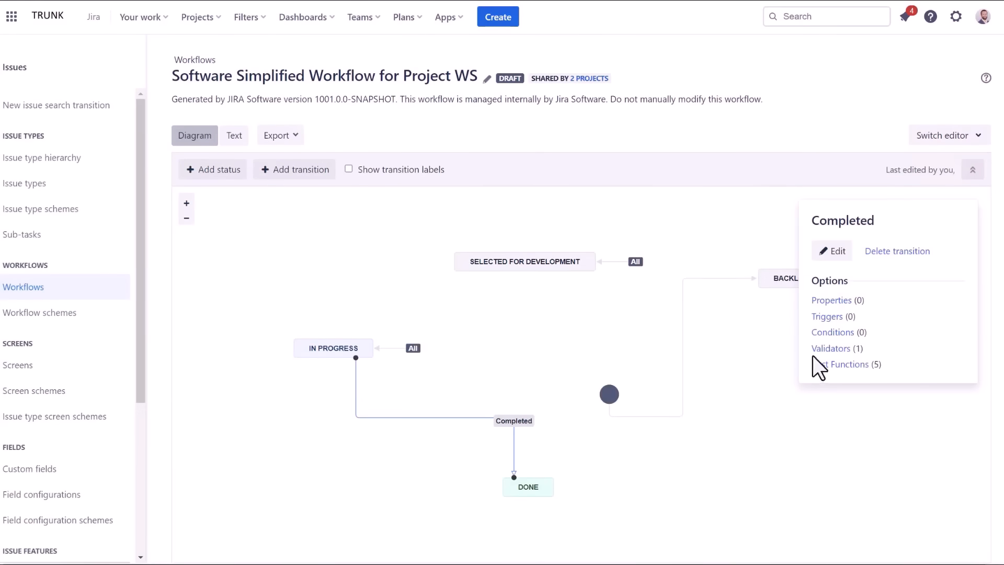
left_click(449, 429)
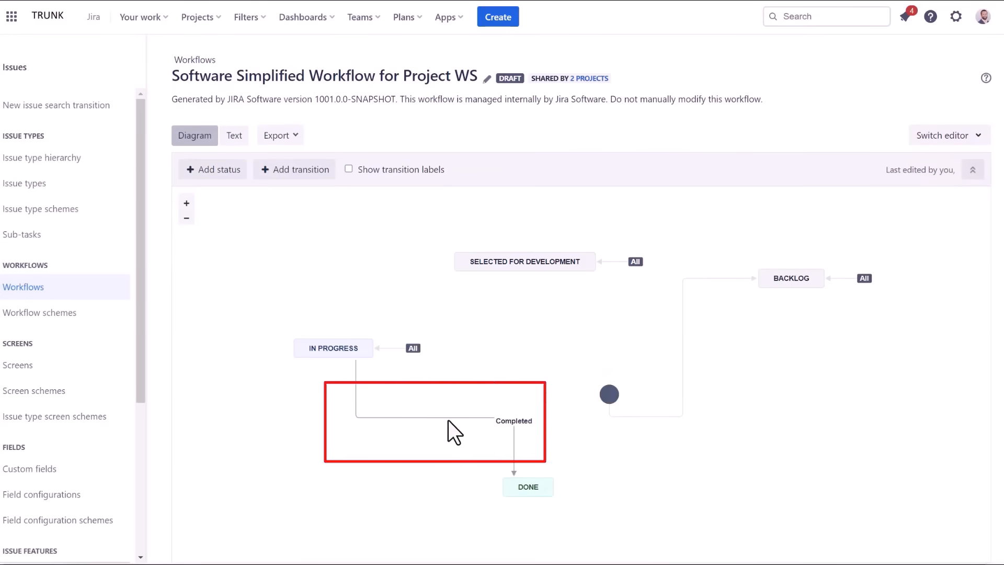
left_click(513, 420)
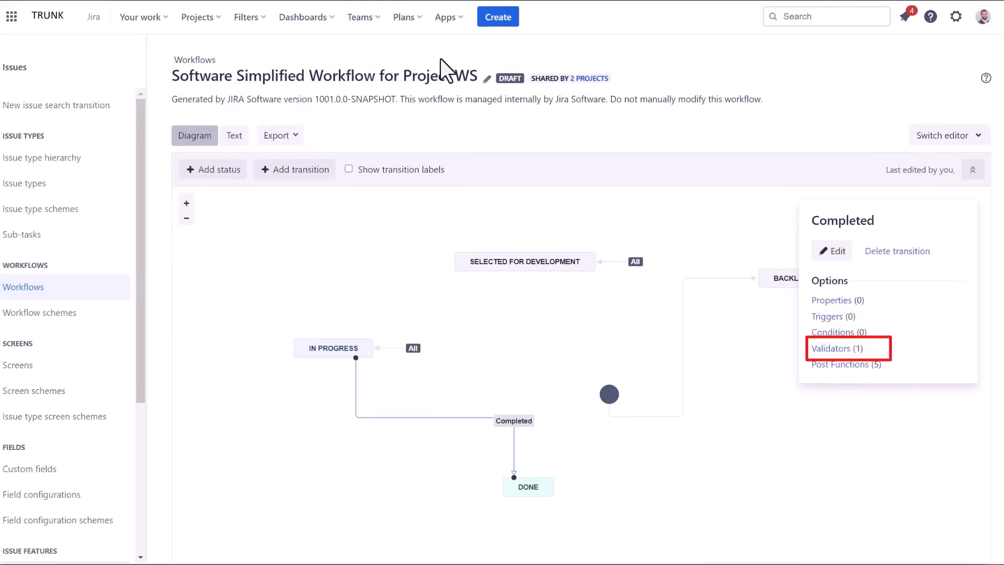
left_click(830, 347)
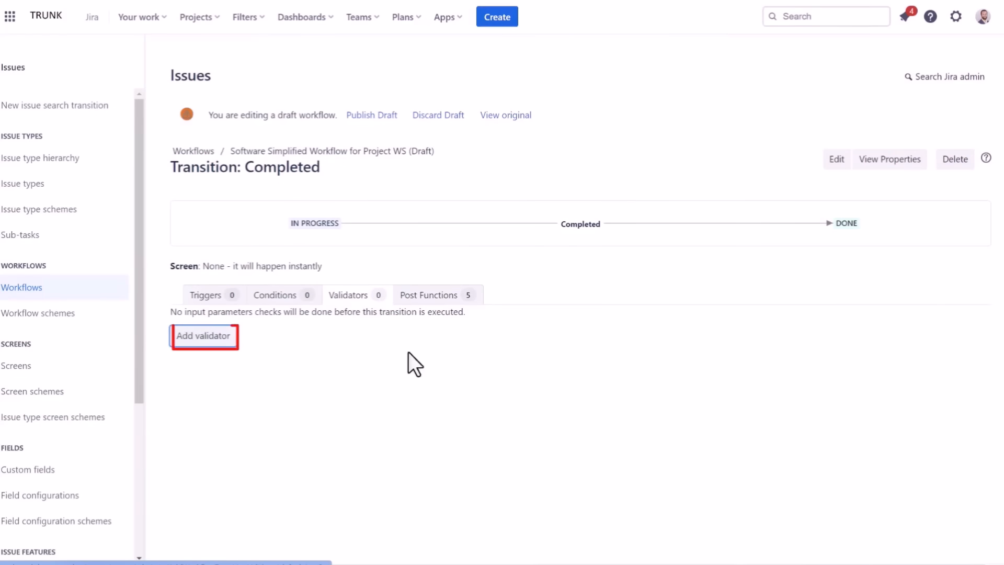
Add a Regular Expression Check validator requiring Vansah TR Status to match 'Passed'.
left_click(204, 336)
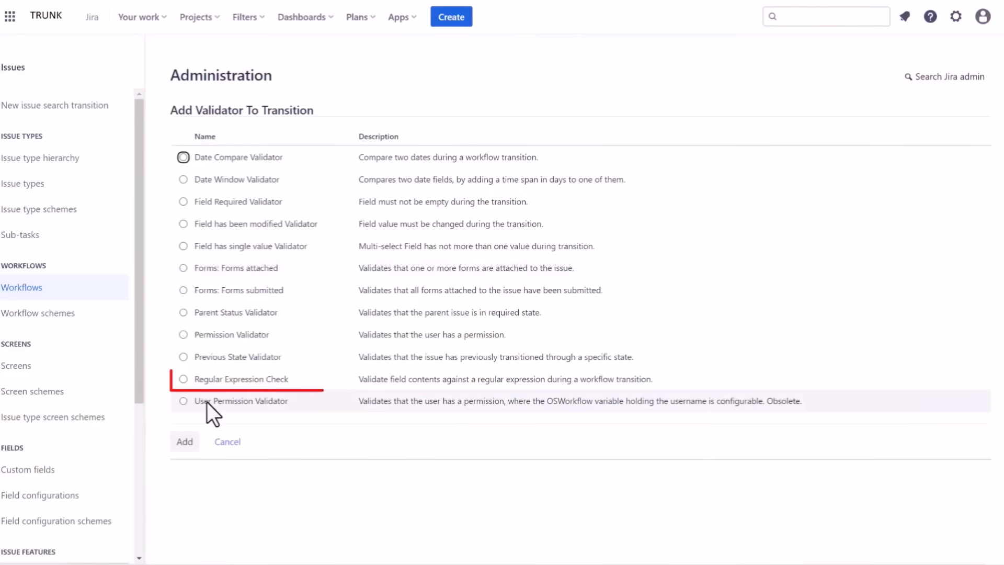
left_click(183, 378)
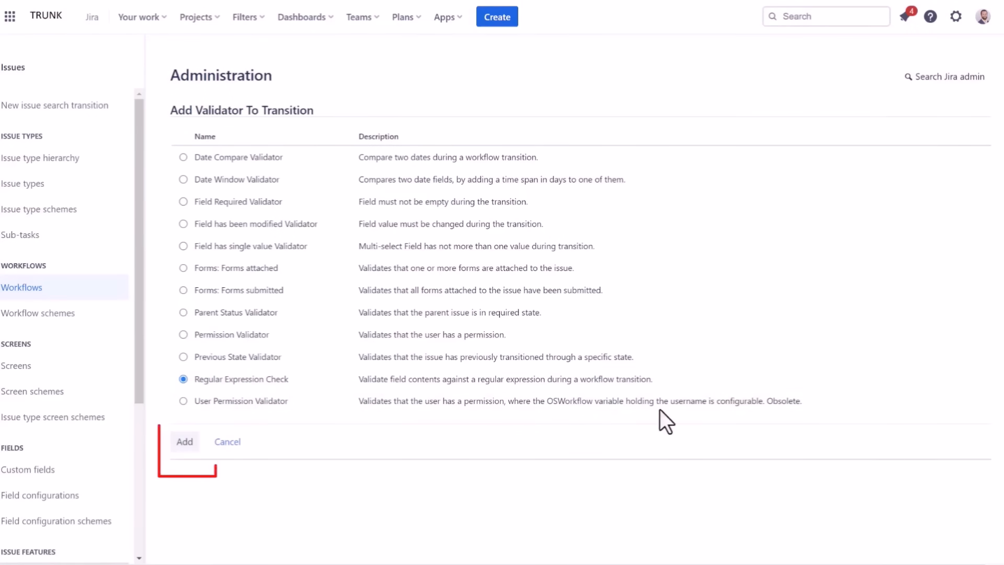
left_click(184, 442)
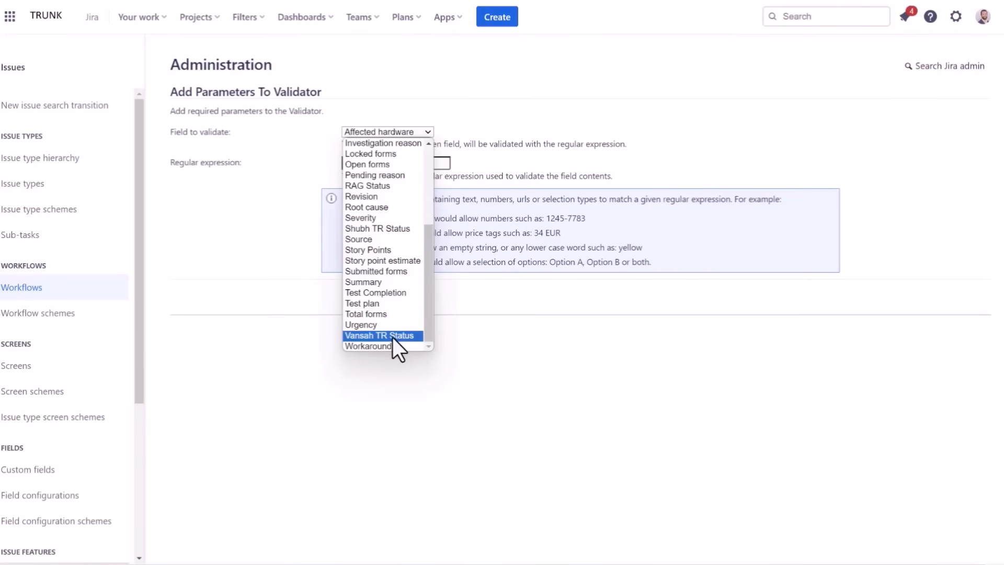
left_click(380, 336)
type("Passed")
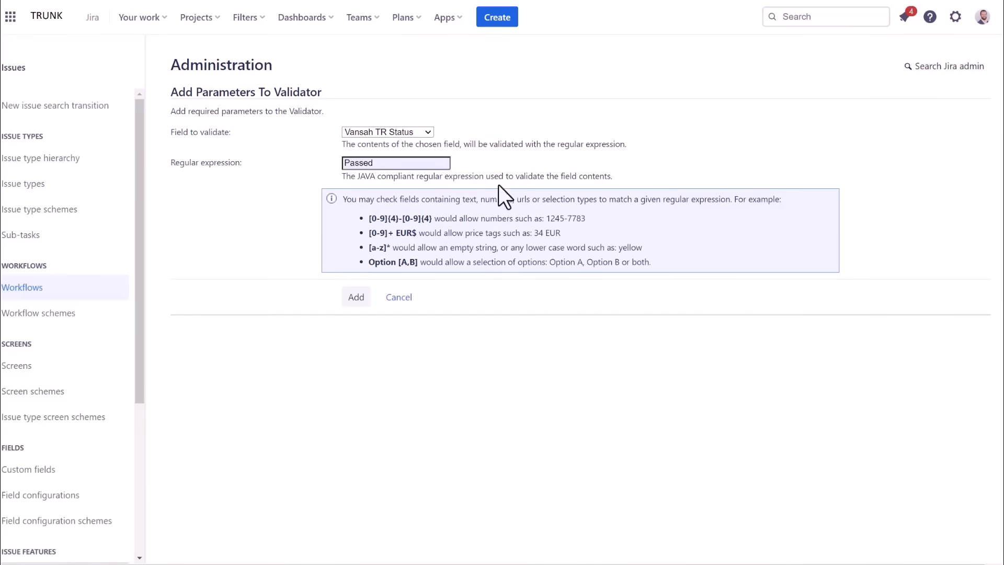
mouse_move(356, 296)
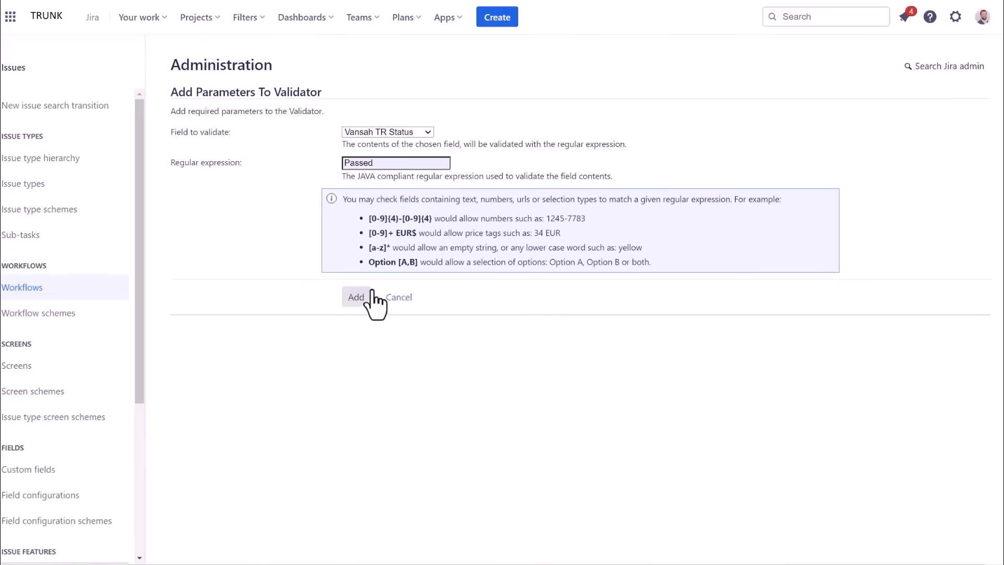
left_click(355, 296)
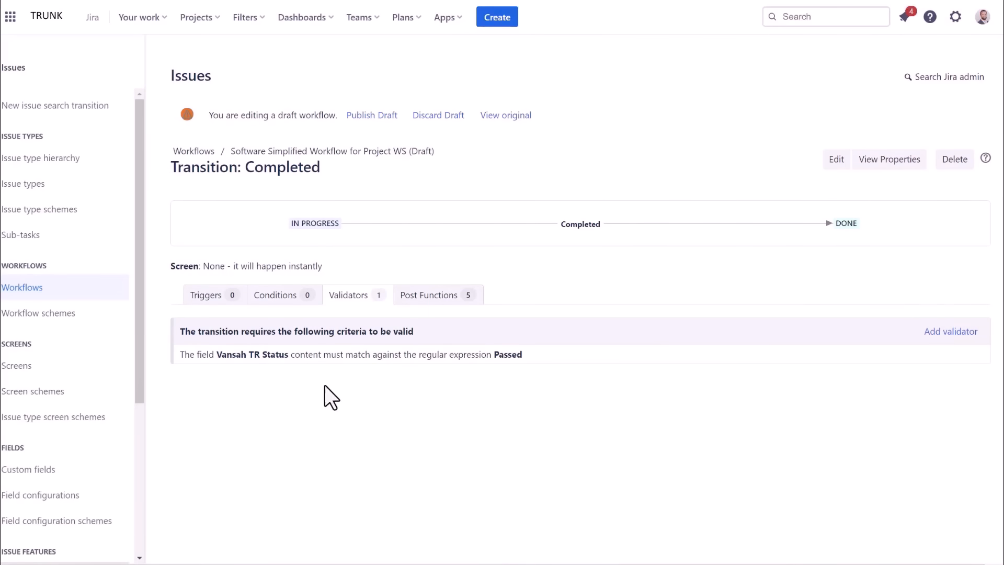
mouse_move(492, 354)
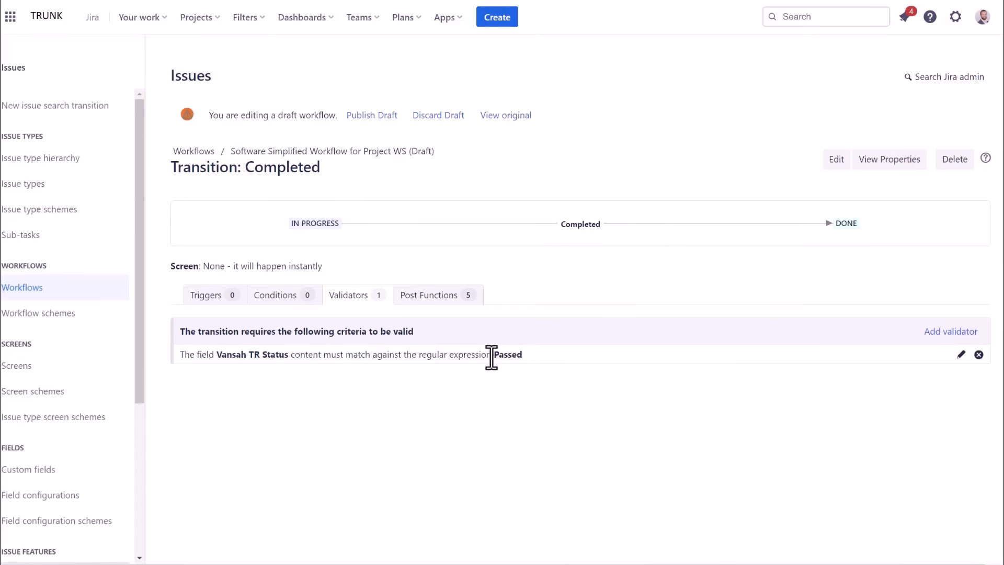
mouse_move(444, 210)
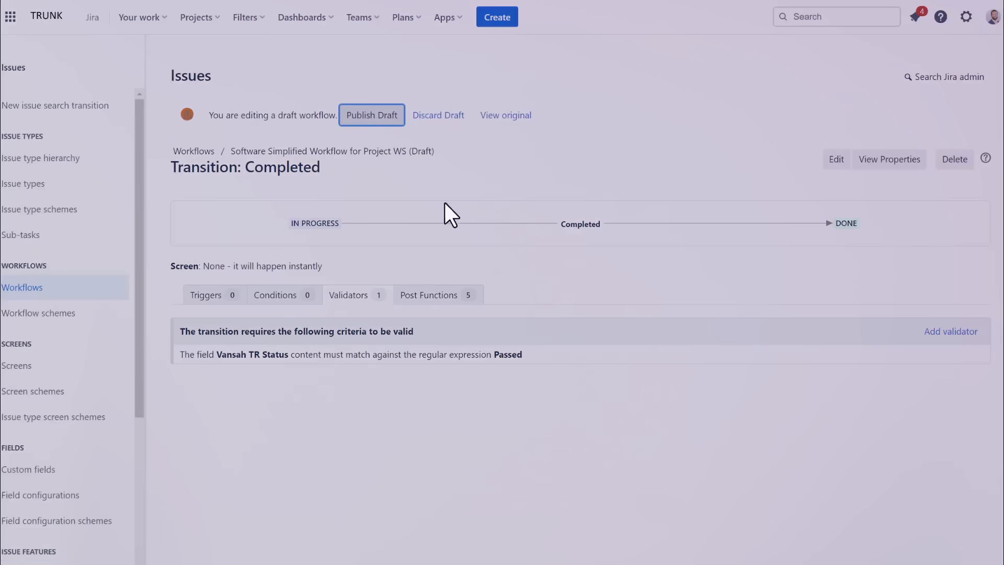
Publish the draft workflow without keeping a backup copy.
left_click(371, 115)
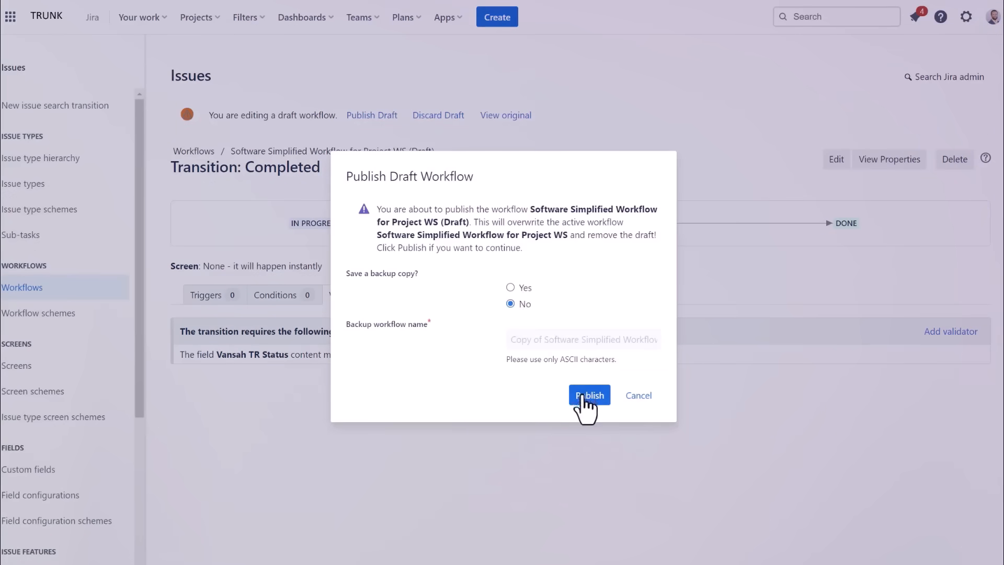
left_click(588, 394)
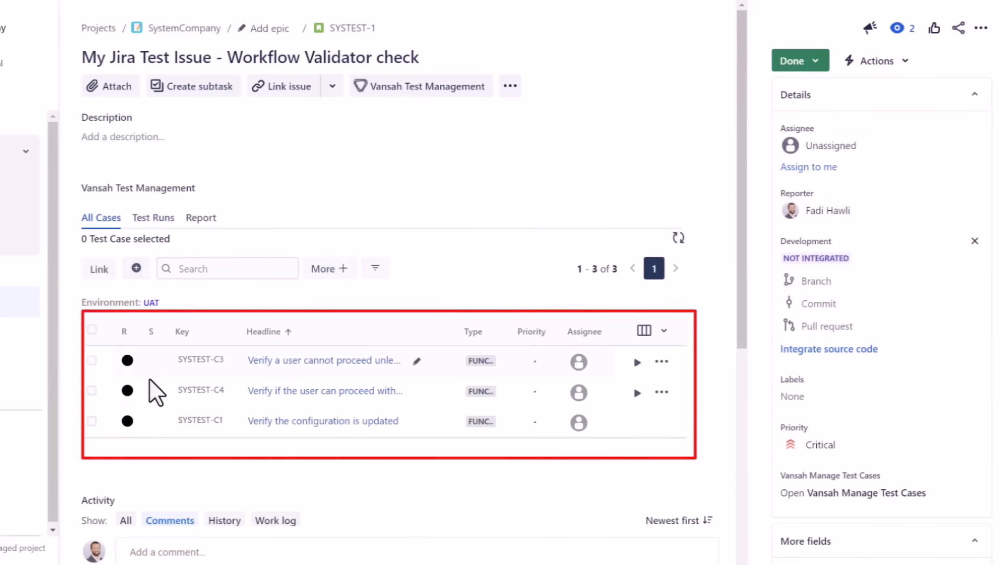
Show the Vansah for JIRA overview with 28 test cases and 237 test runs.
left_click(92, 329)
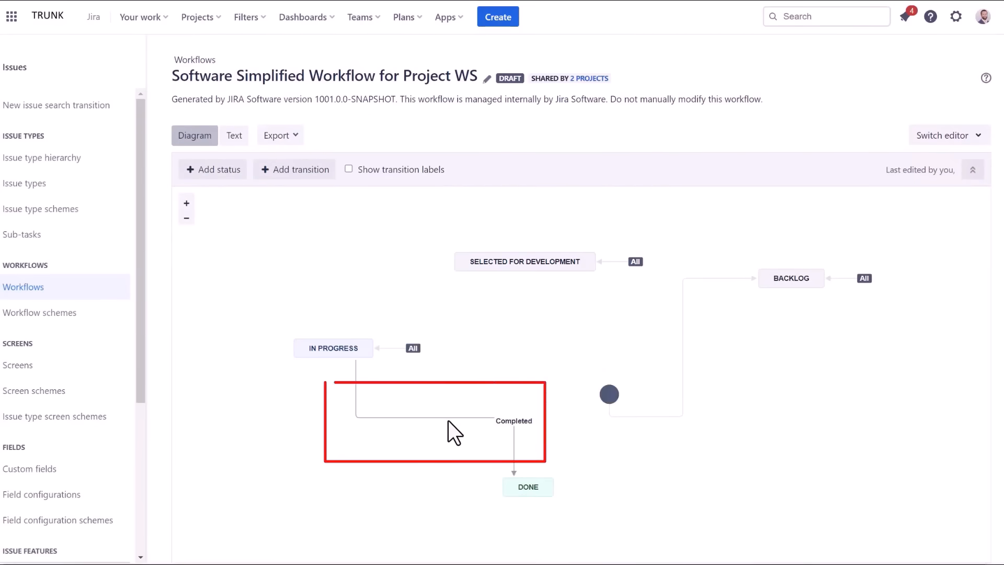
left_click(513, 421)
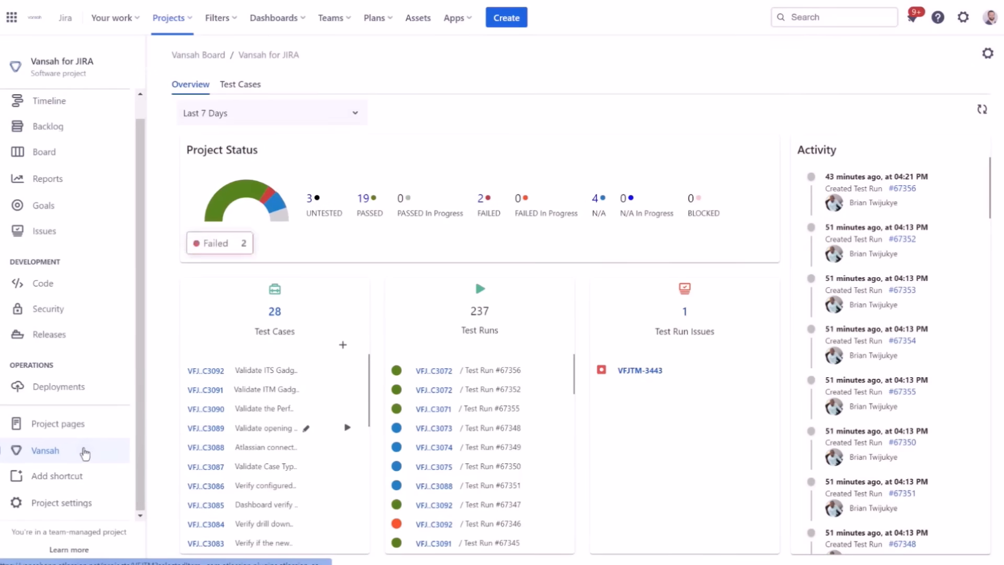
Go to the Sprint 9 dashboard and scroll through its Vansah gadgets.
left_click(273, 18)
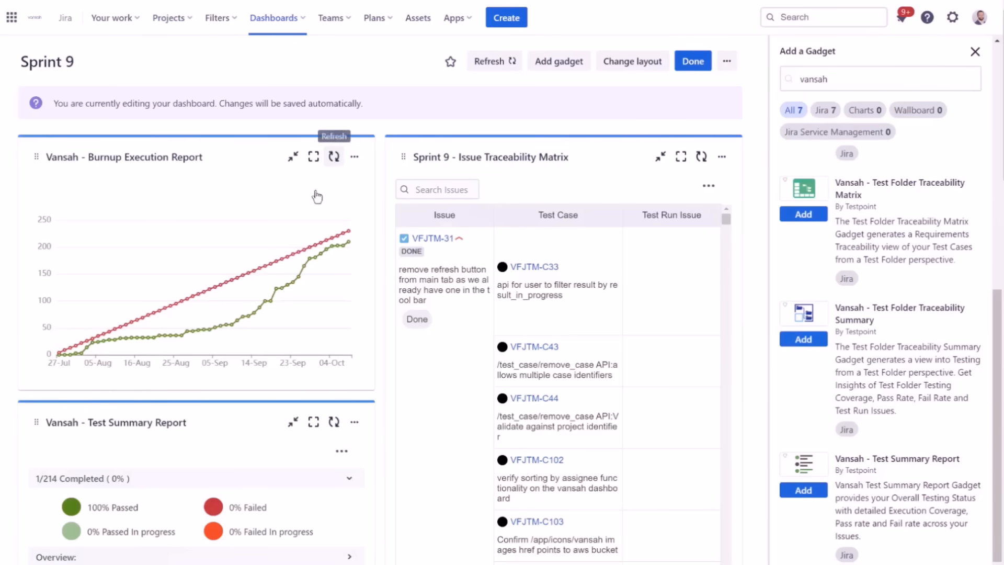
mouse_move(674, 257)
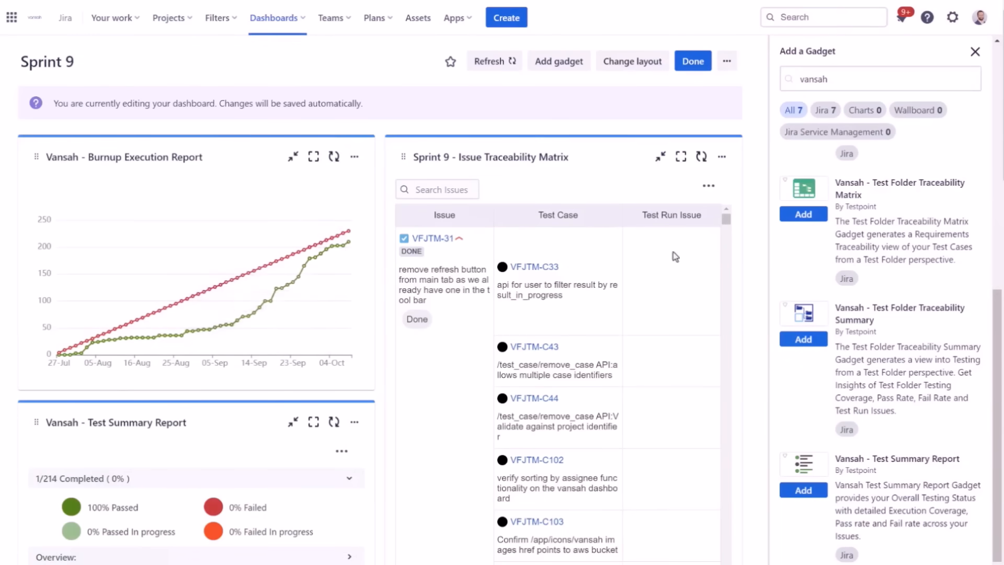
scroll("down", 3)
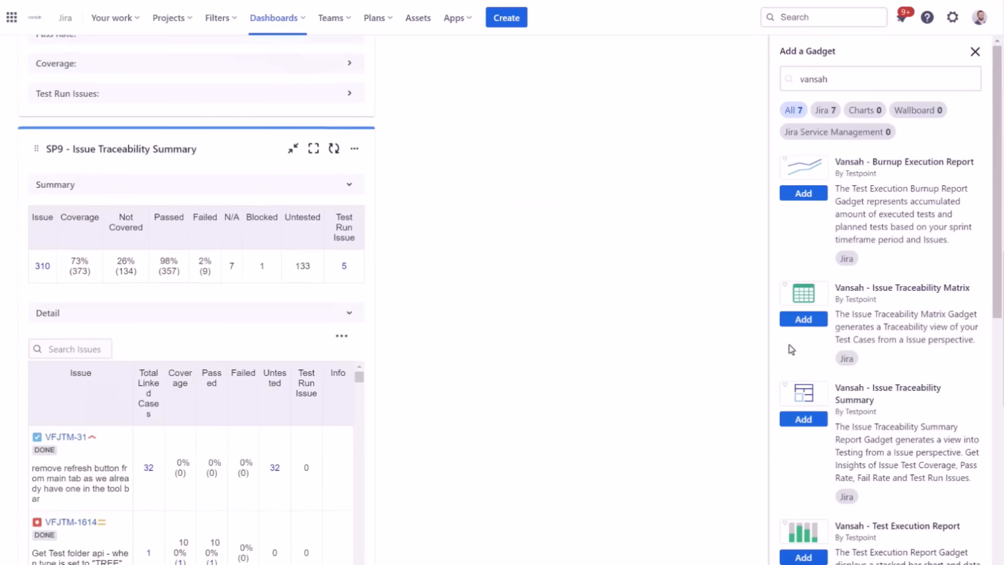